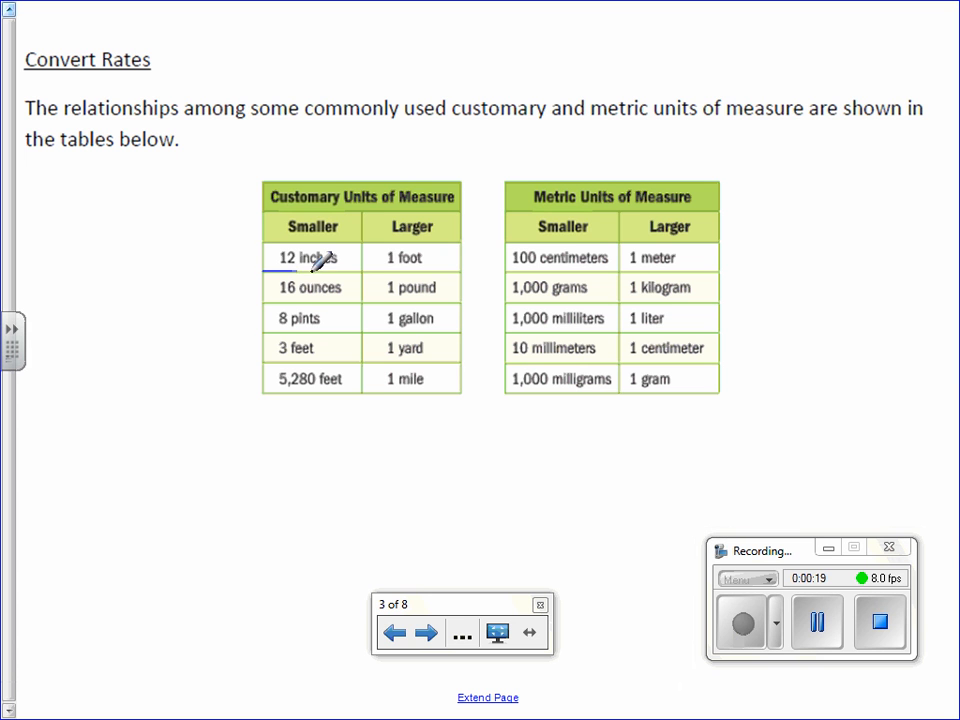
Step: Underline the inches–foot, ounces–pound and pints–gallon rows, then turn to the unit ratio page
left_click_drag(300, 268, 460, 268)
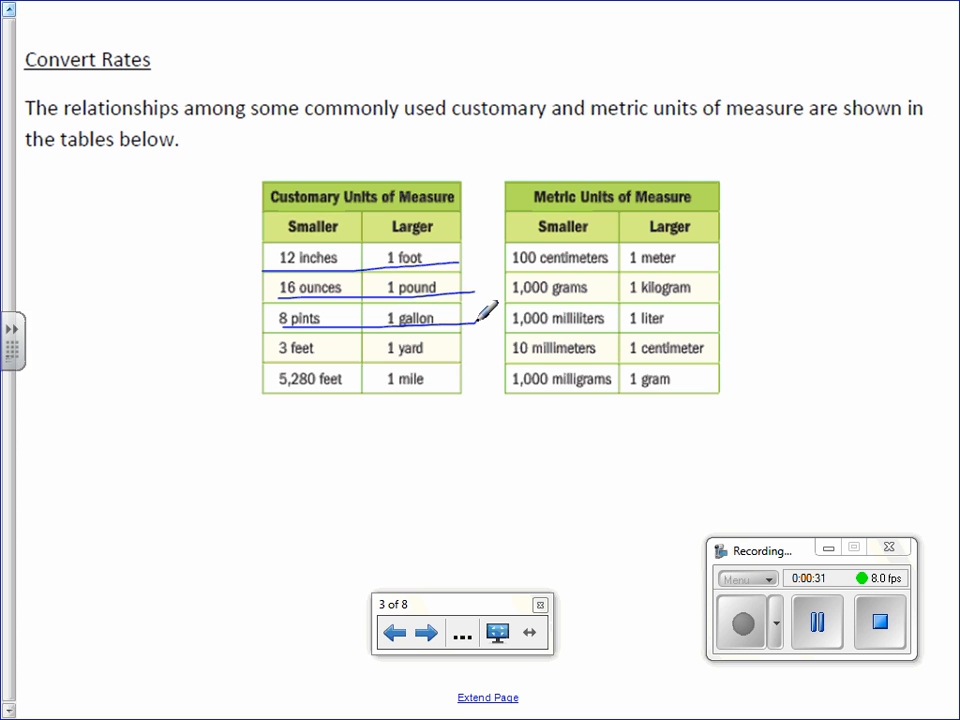
left_click(424, 632)
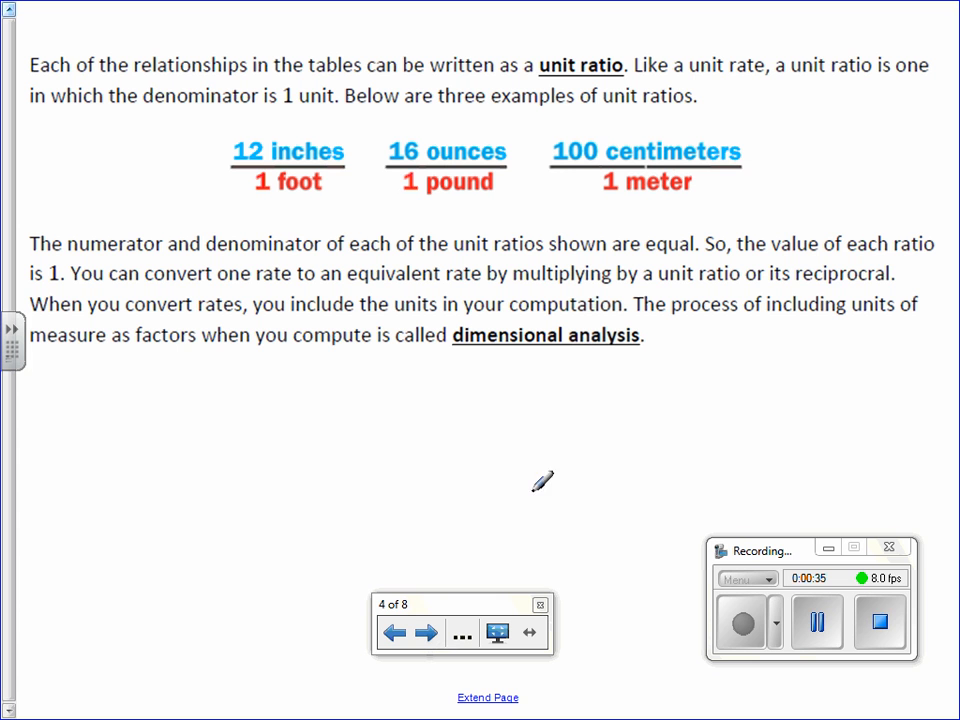
mouse_move(668, 394)
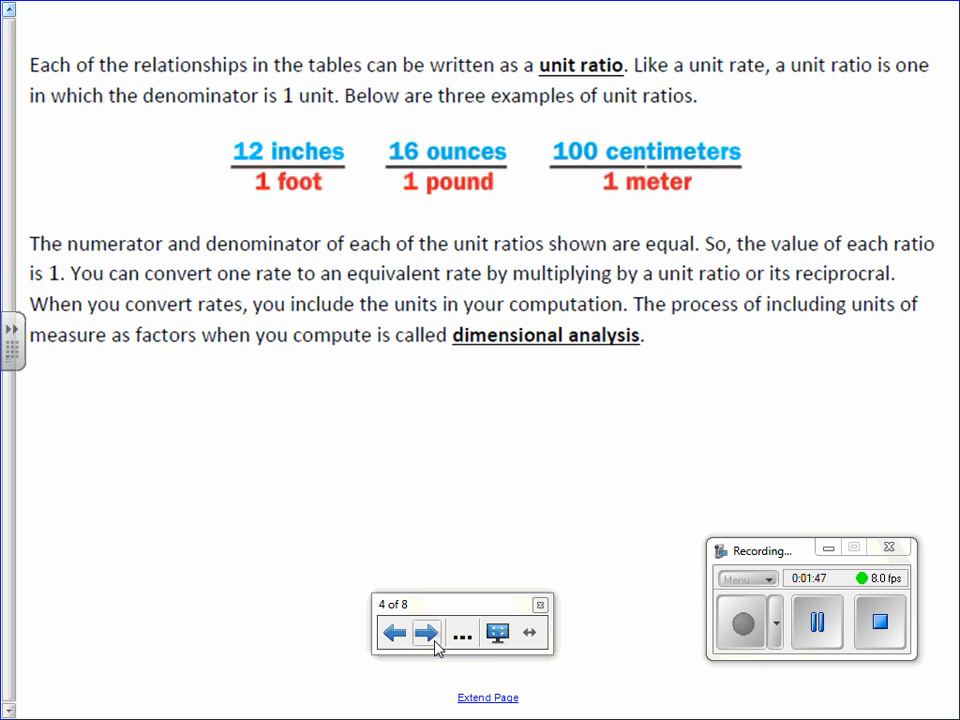
Step: On the car problem, circle '10 feet per second' and 'inches per second' and write 10 ft over 1 s
left_click(424, 632)
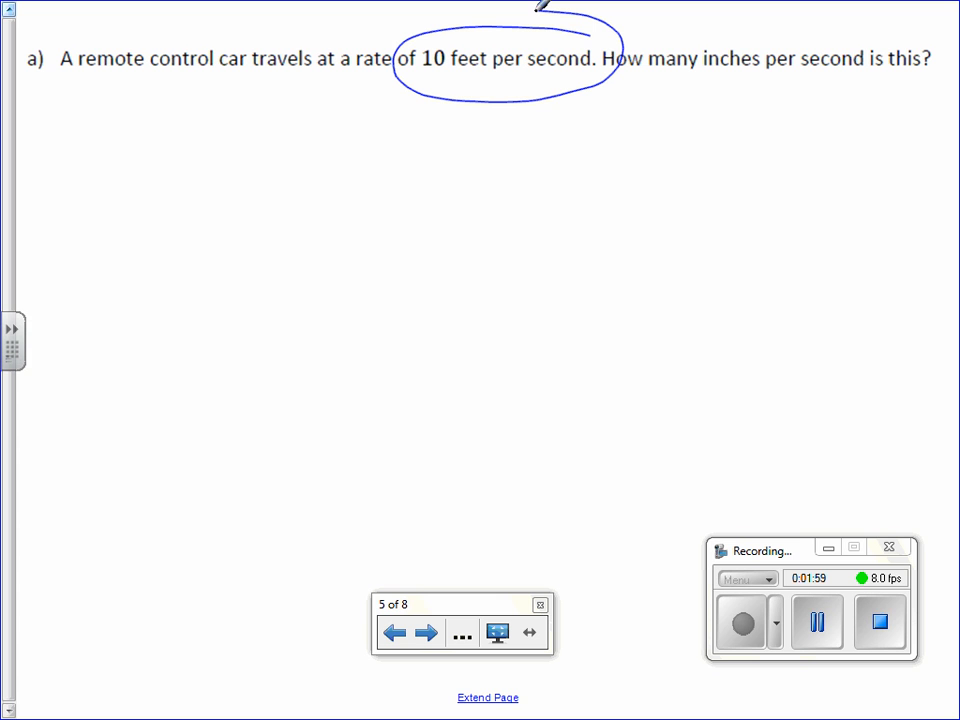
mouse_move(130, 108)
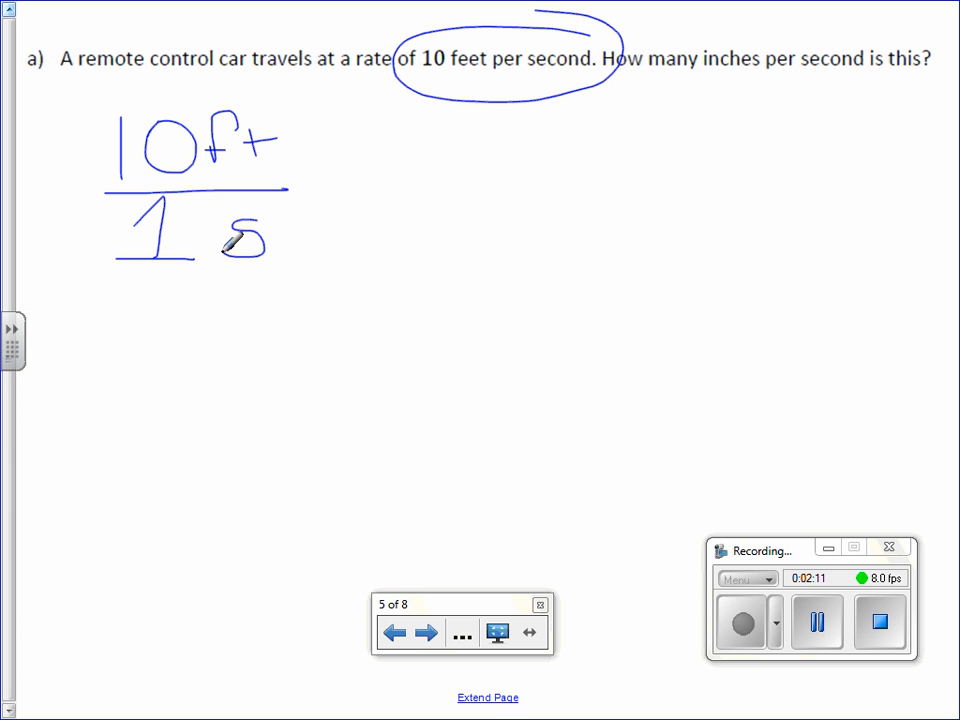
left_click_drag(684, 44, 844, 36)
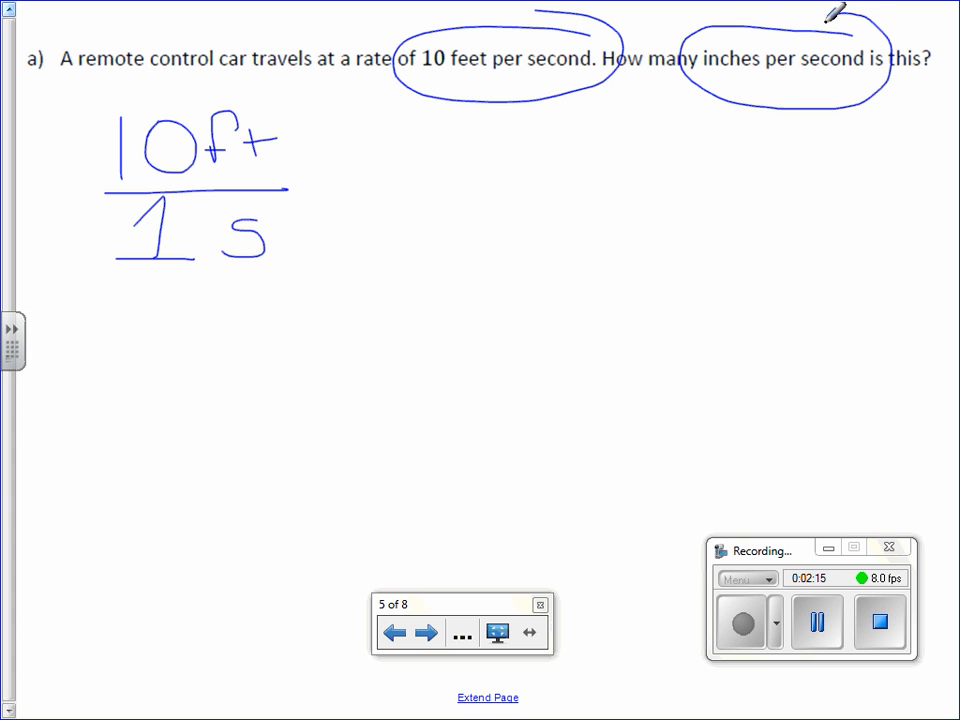
left_click_drag(536, 68, 590, 68)
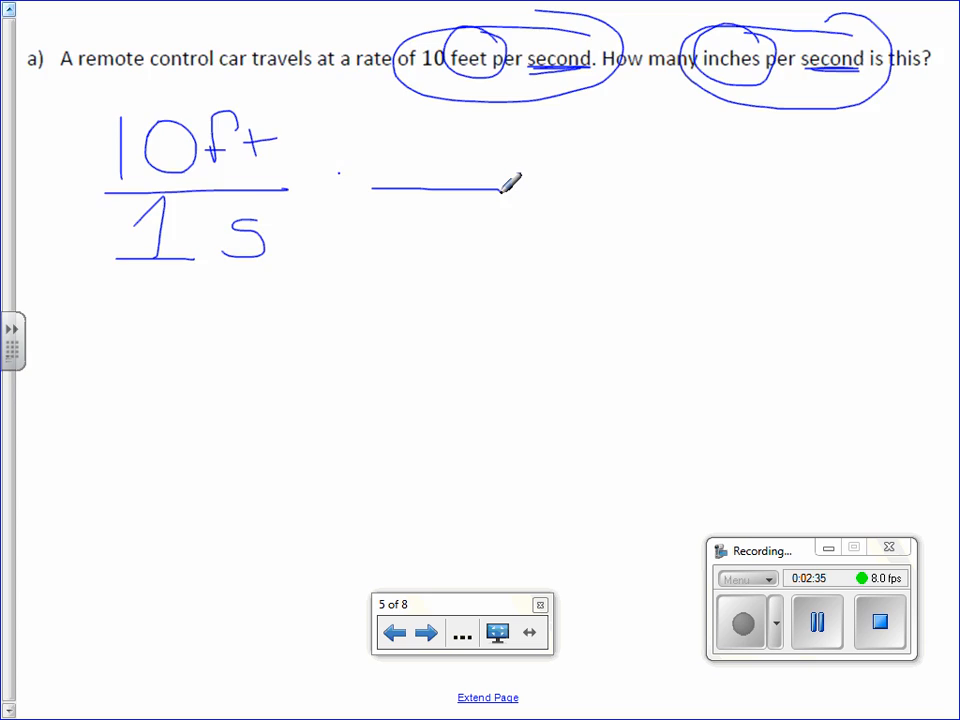
Step: Page back to circle the 12 inches / 1 foot table row, then return to the car problem
left_click(392, 632)
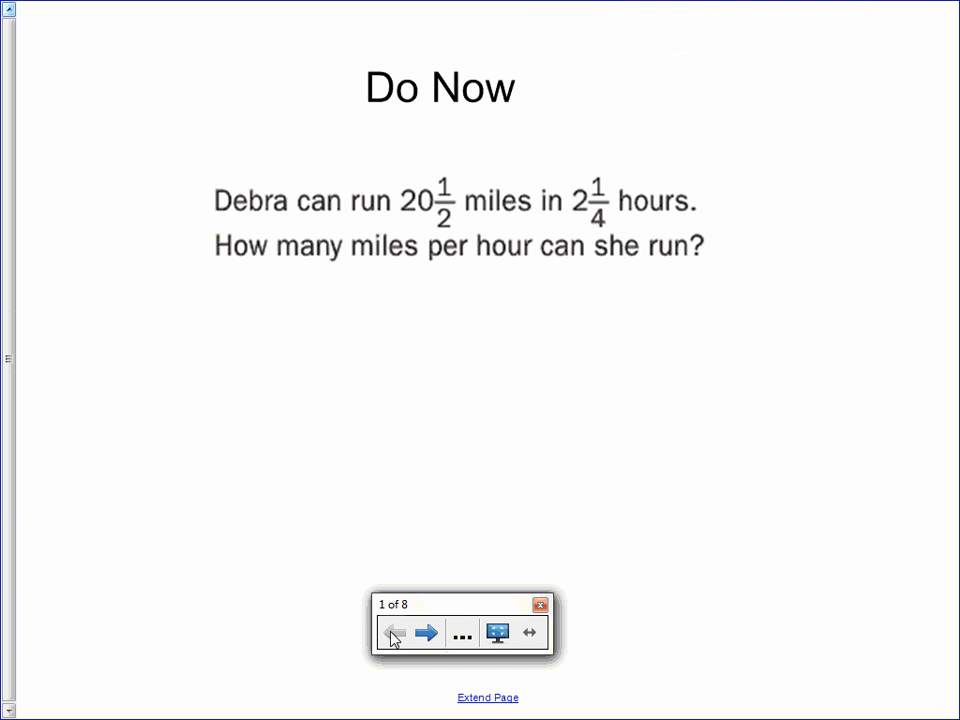
left_click(426, 632)
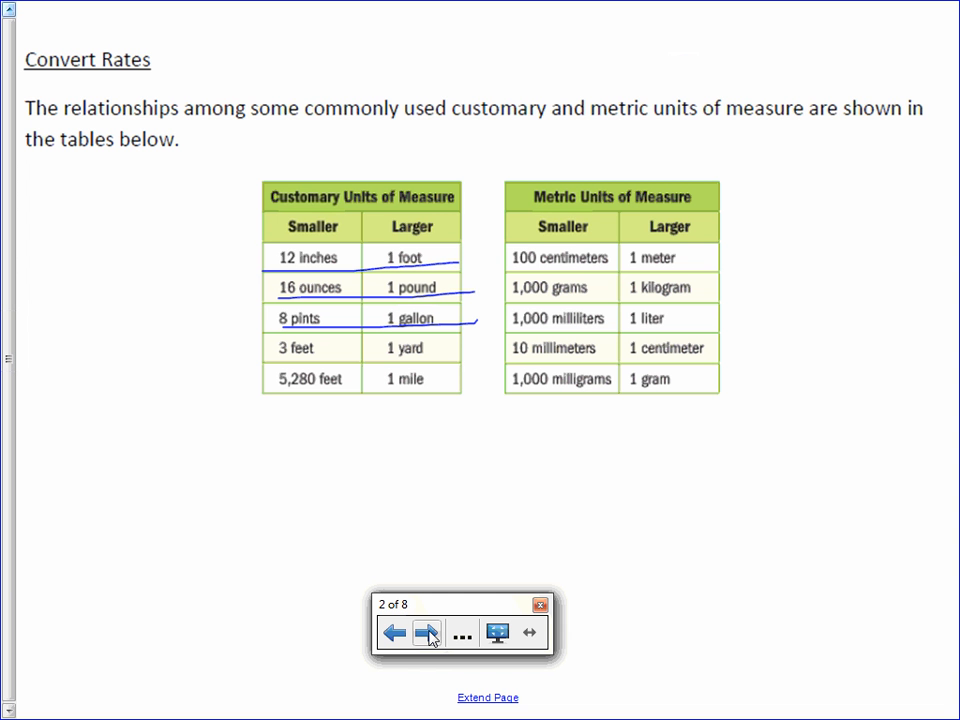
left_click(426, 632)
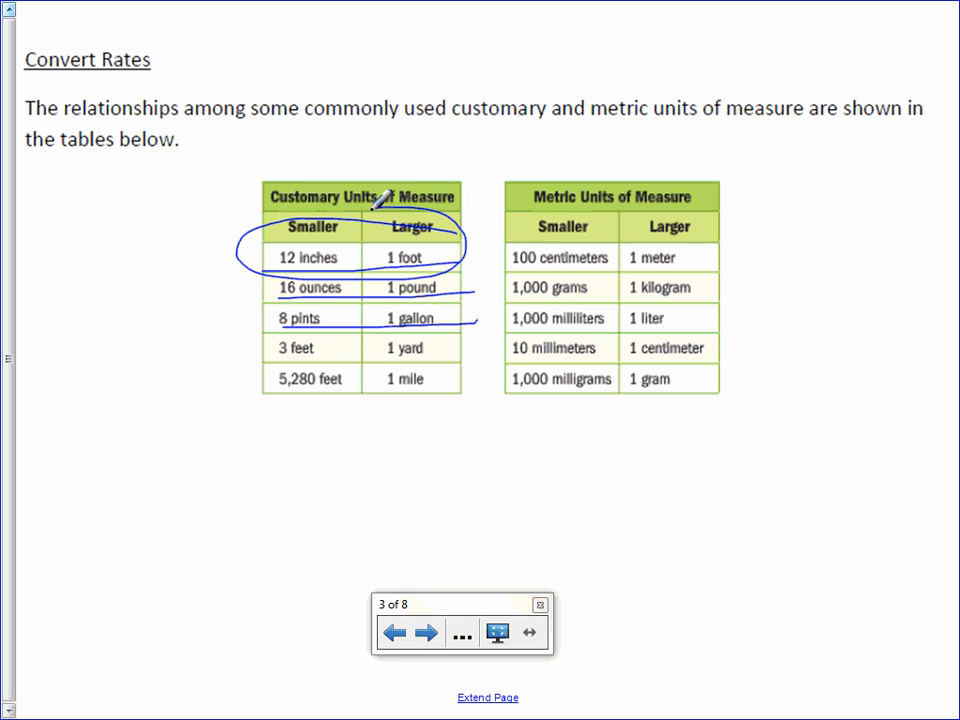
left_click(424, 632)
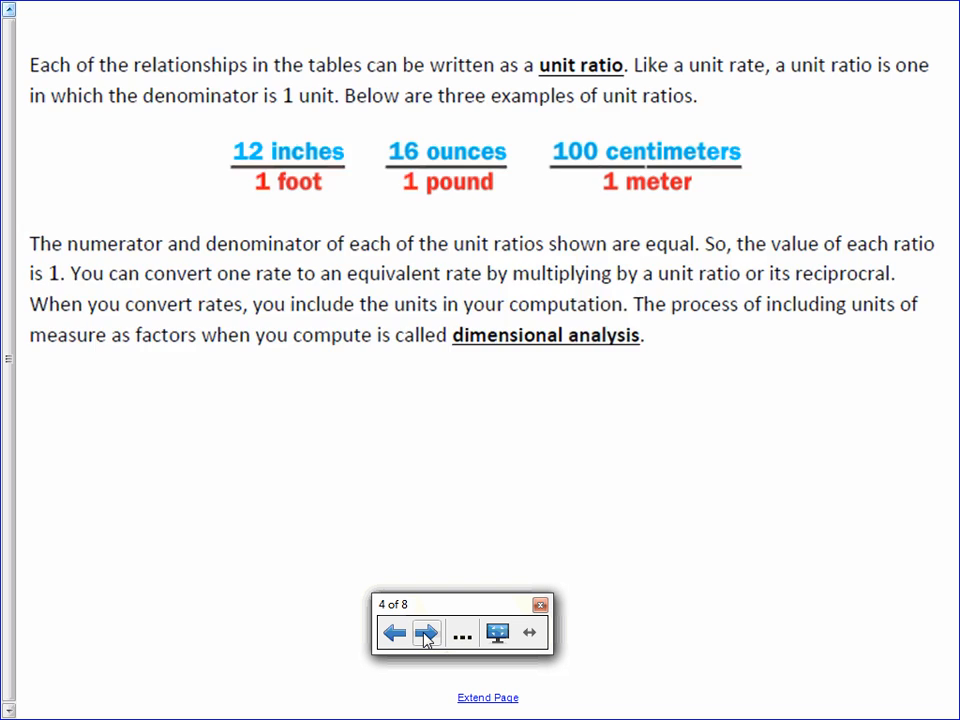
left_click(424, 632)
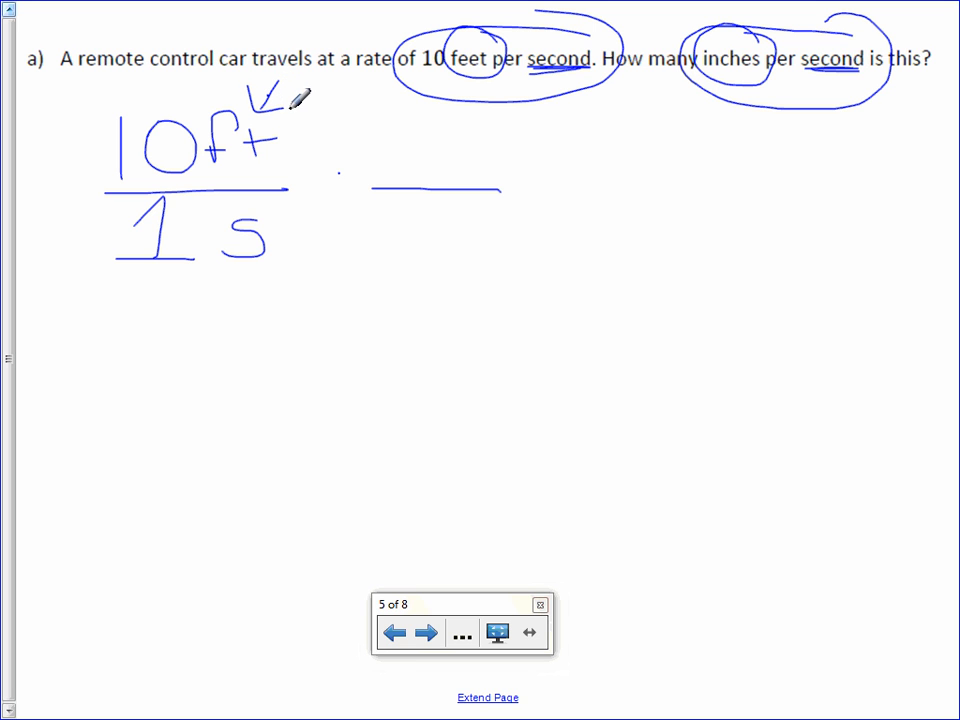
Step: Multiply 10 ft/1 s by 12 in/1 ft, cancel feet, and box the answer 120 in/s
left_click_drag(486, 190, 476, 256)
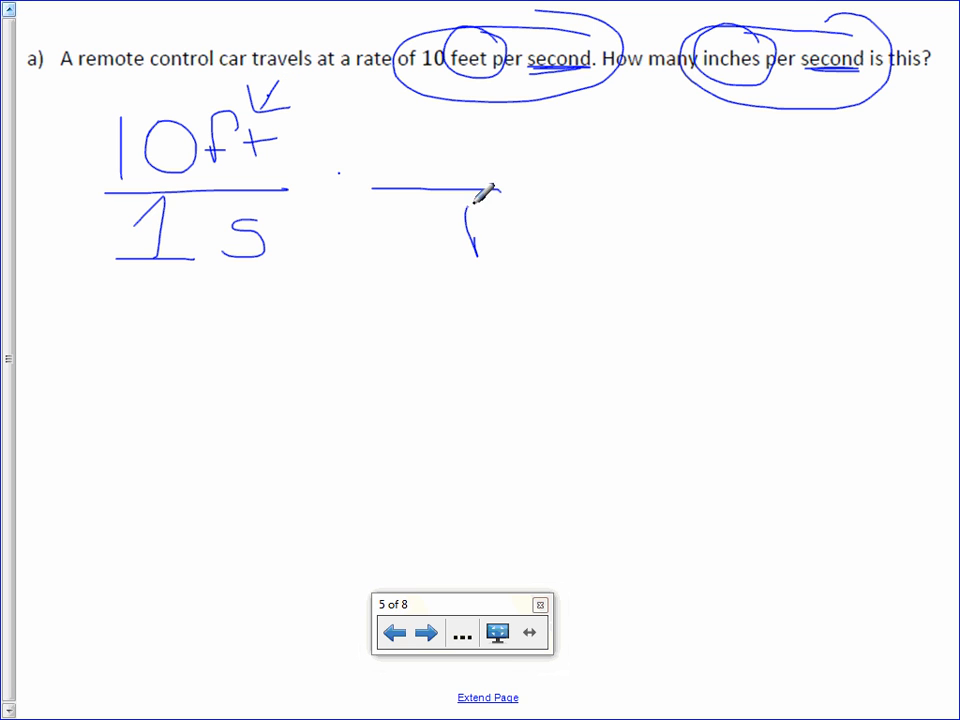
left_click_drag(470, 210, 530, 240)
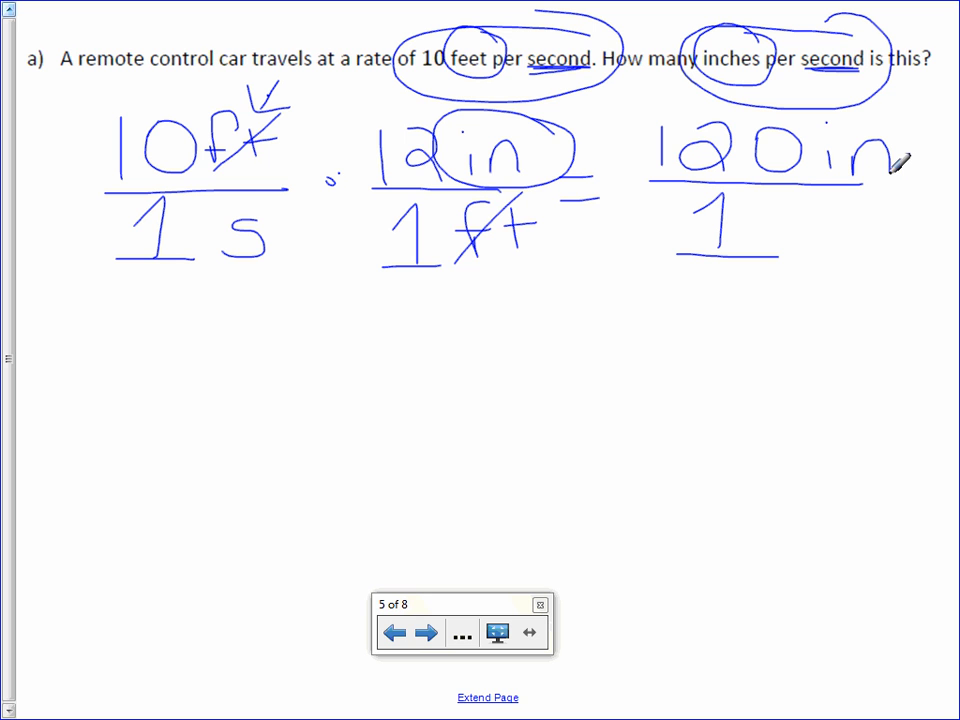
left_click_drag(256, 190, 216, 240)
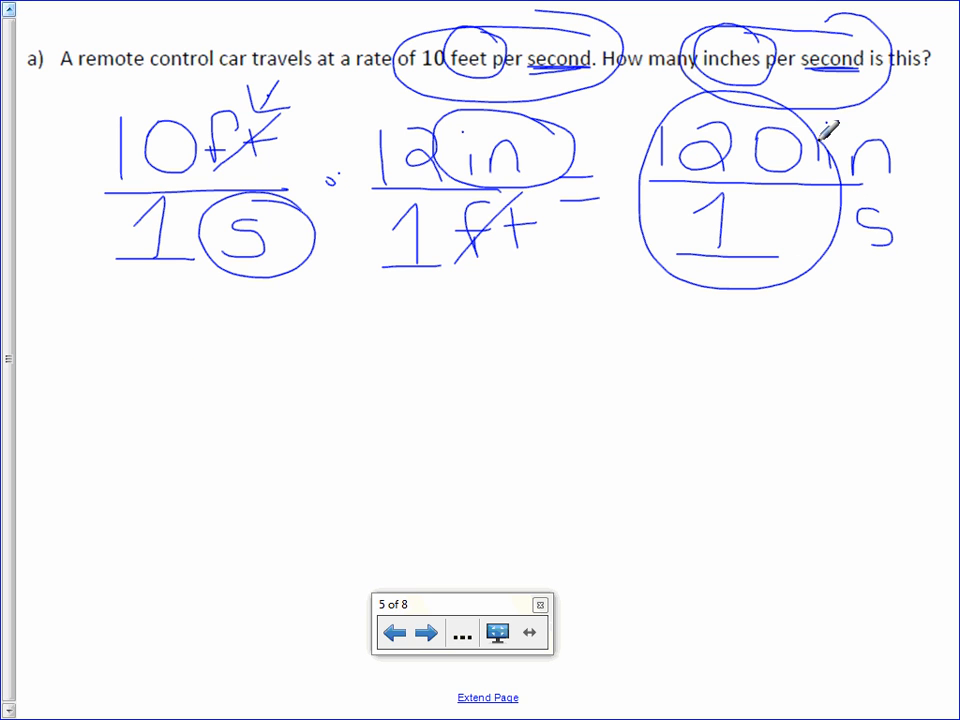
left_click_drag(184, 356, 350, 430)
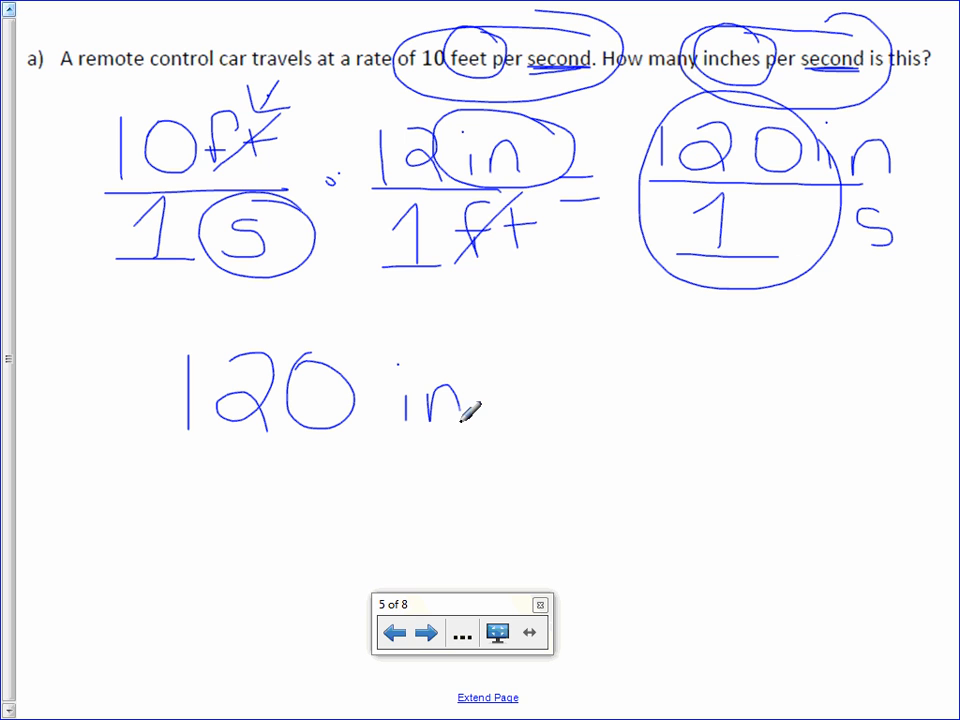
left_click_drag(470, 390, 540, 430)
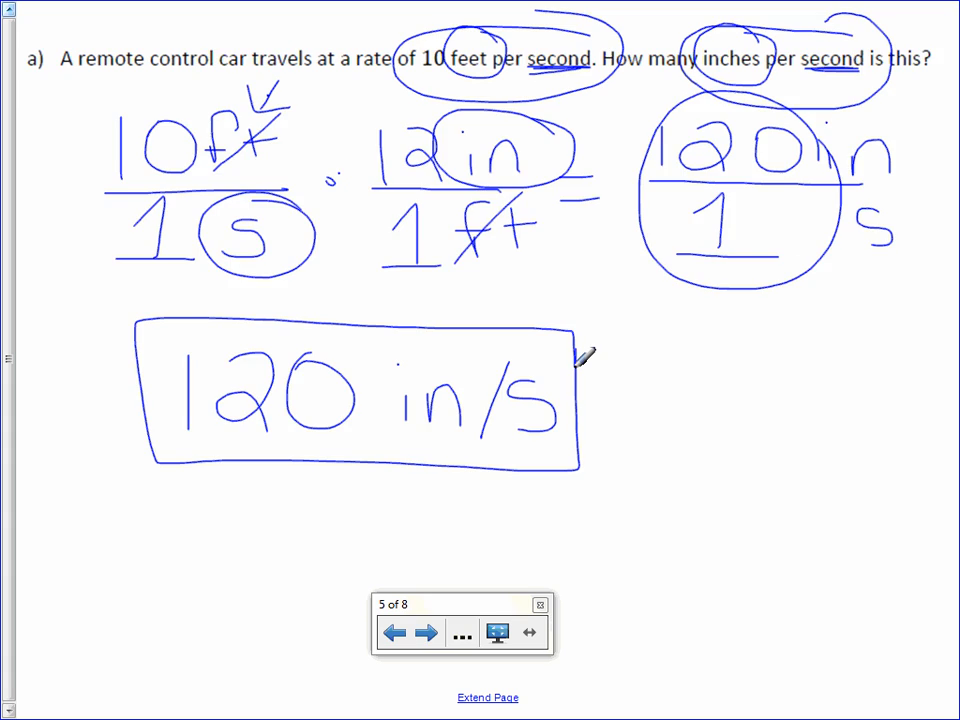
Step: On the Marvin problem, underline the asked units and write 7 ft over 1 s
left_click(424, 632)
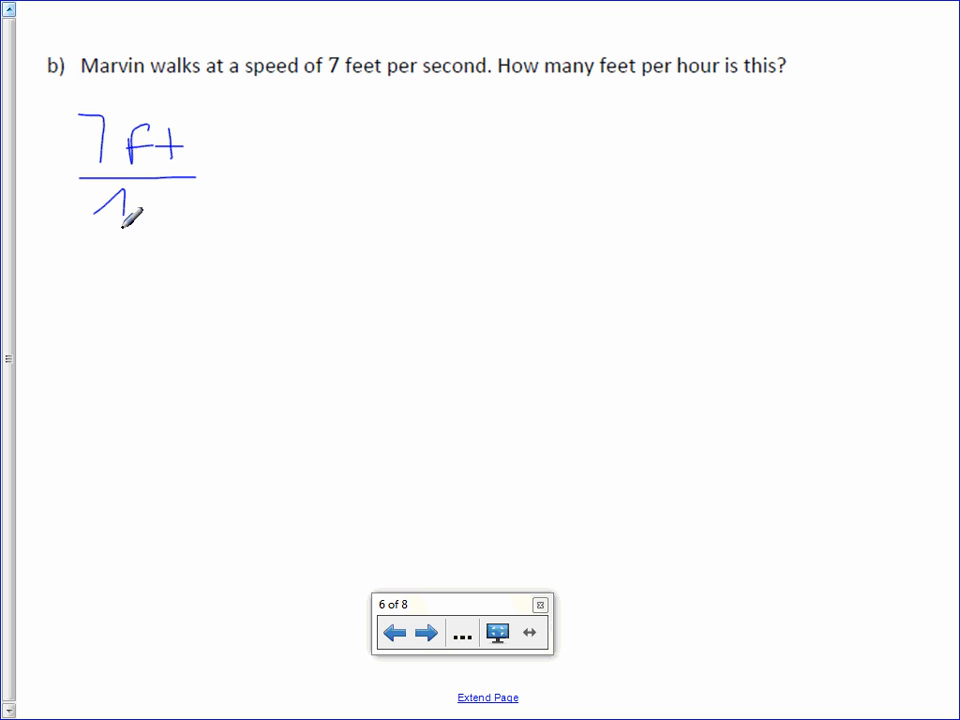
left_click_drag(96, 210, 180, 224)
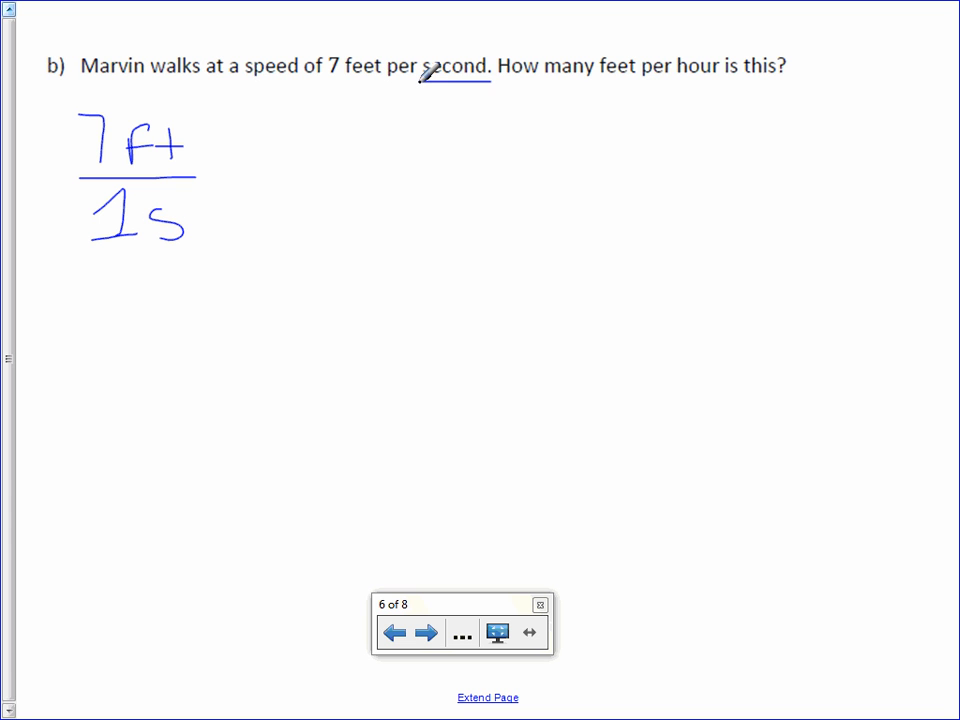
left_click_drag(680, 76, 736, 70)
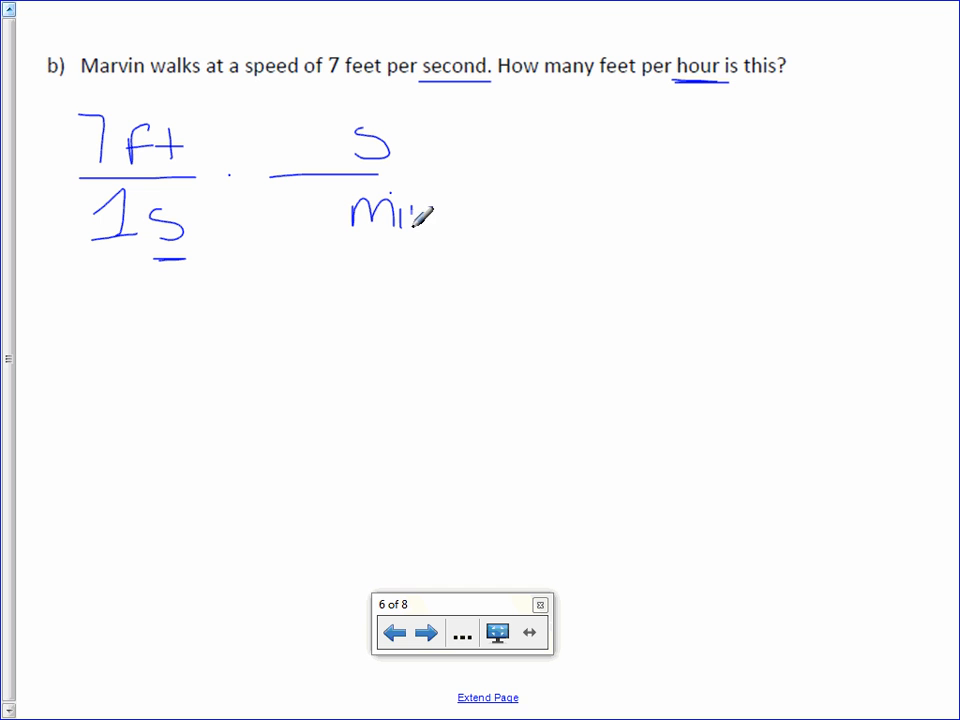
Step: Multiply by 60 s/1 min and 60 min/1 hr, cancelling seconds and minutes, keeping hours
left_click_drag(410, 224, 456, 216)
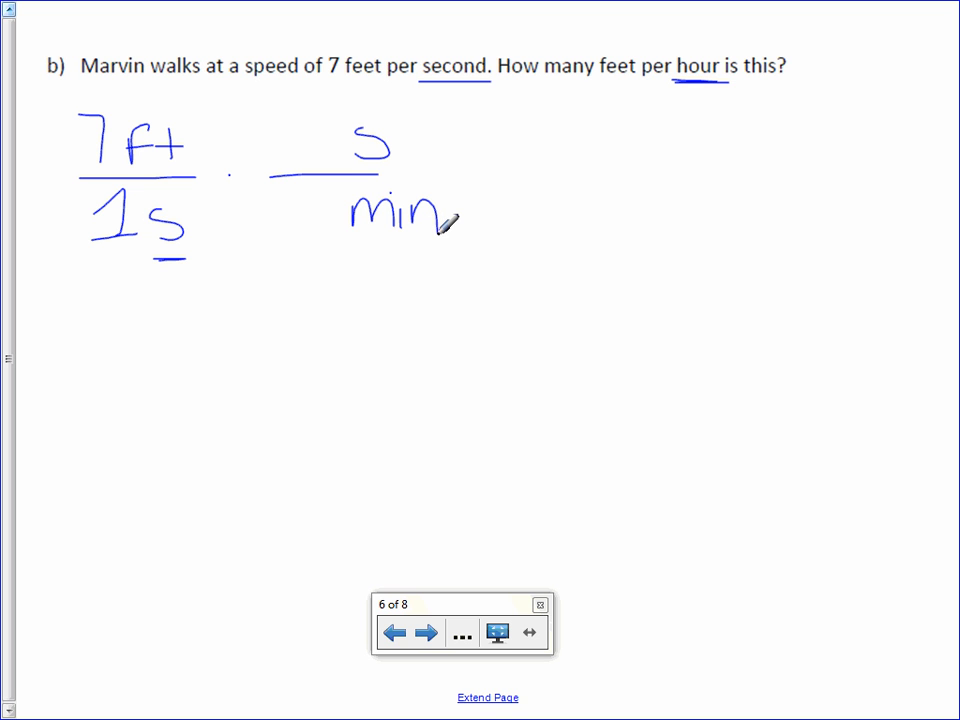
left_click_drag(184, 260, 150, 216)
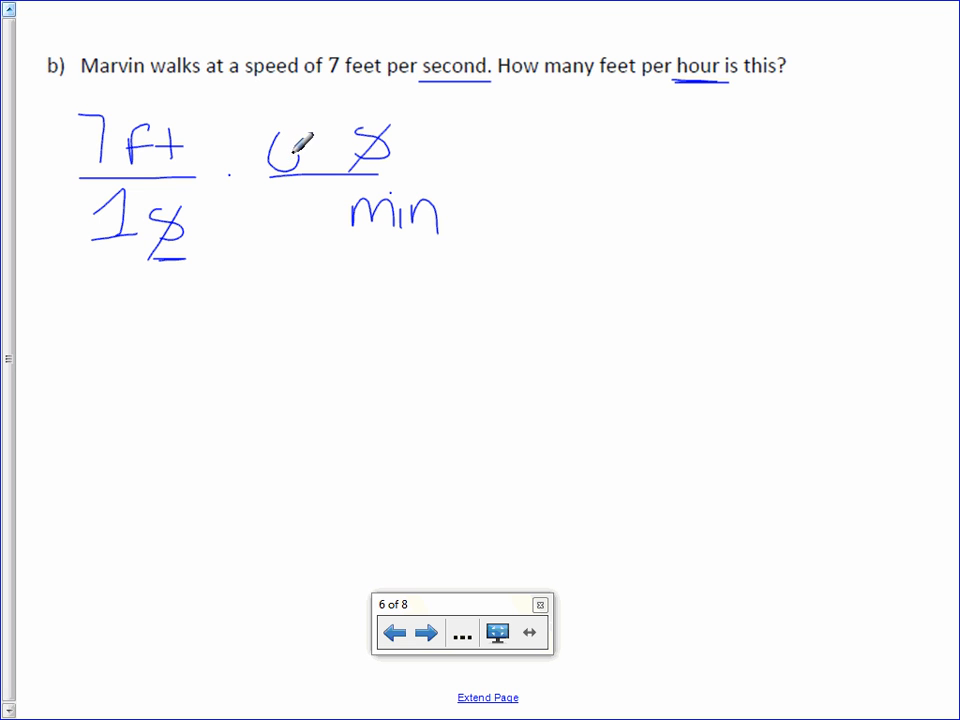
left_click_drag(280, 160, 330, 150)
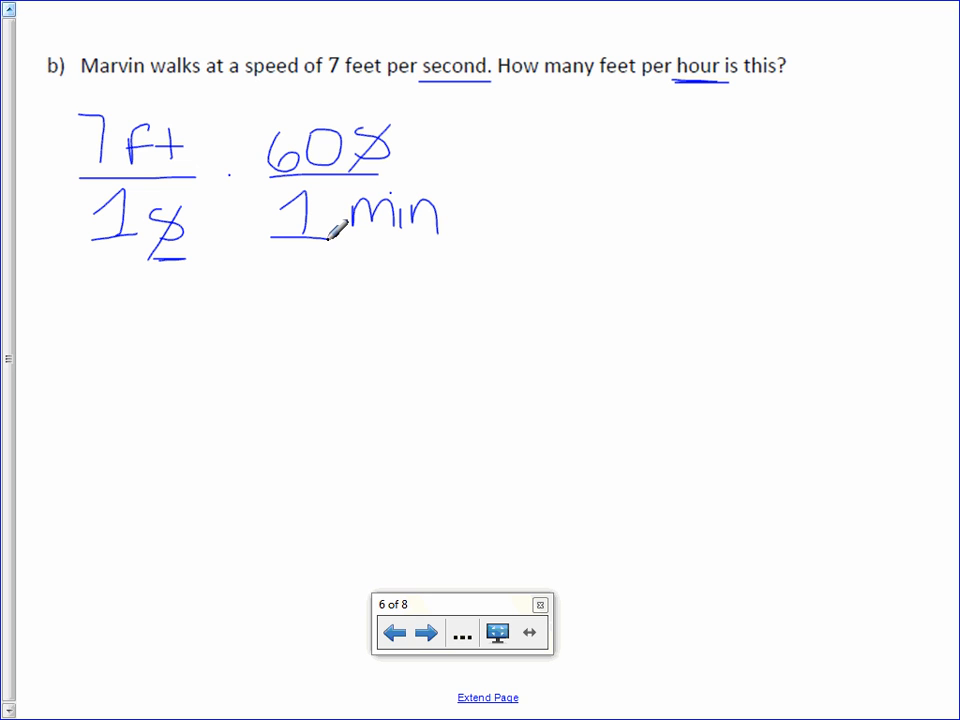
mouse_move(468, 160)
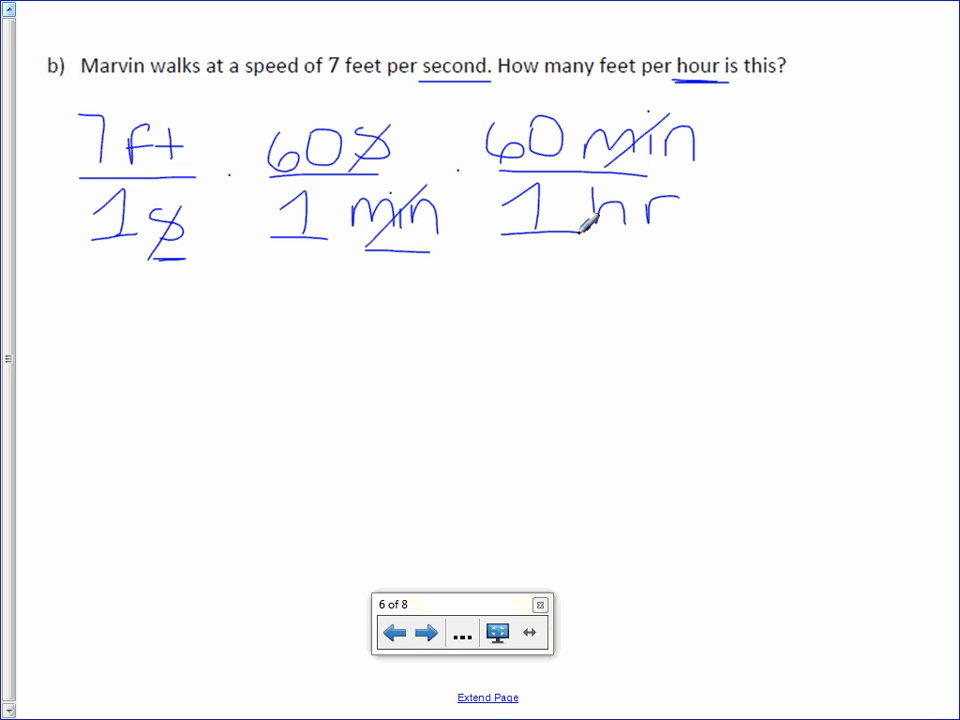
left_click_drag(176, 120, 236, 90)
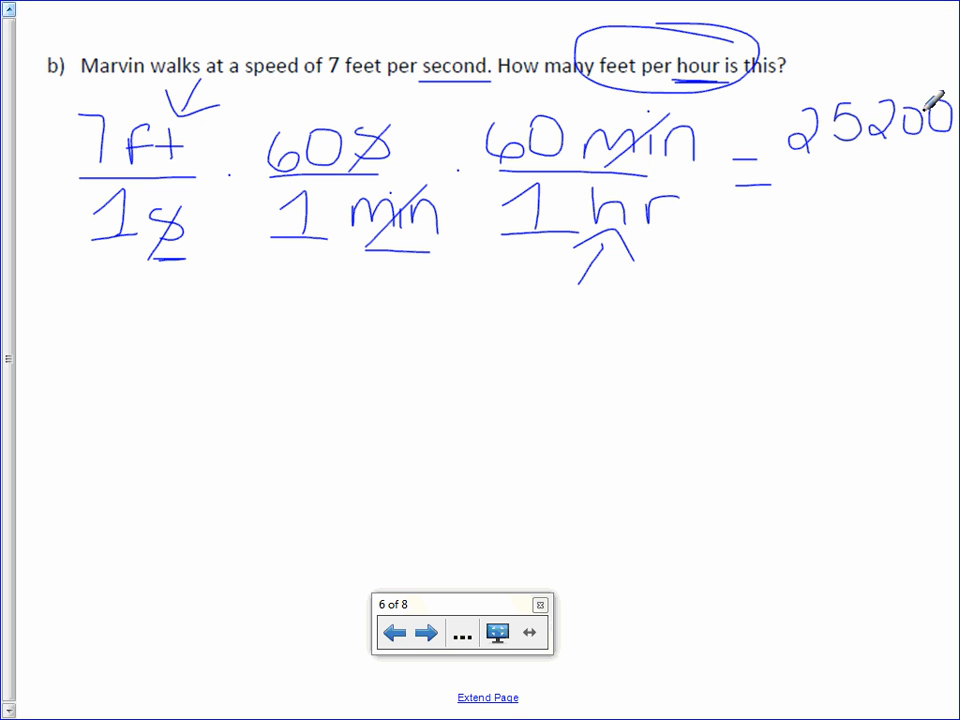
Step: Write = 25200/1, box the answer 25,200 ft/hr, then turn to the AMTRAK problem
left_click_drag(800, 158, 956, 152)
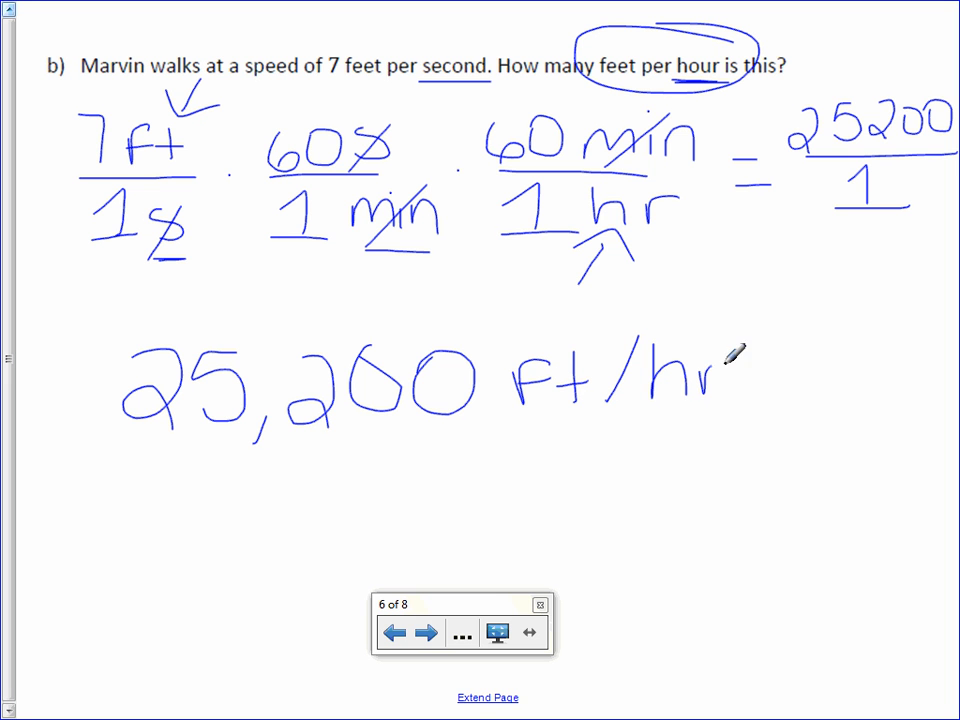
left_click_drag(96, 296, 720, 456)
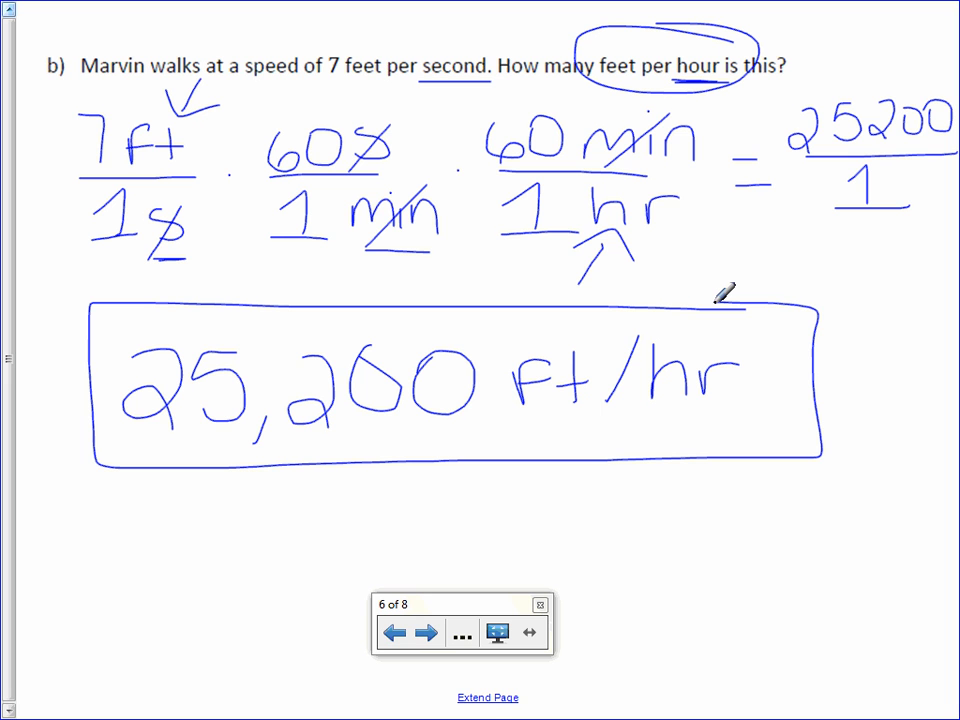
left_click(424, 632)
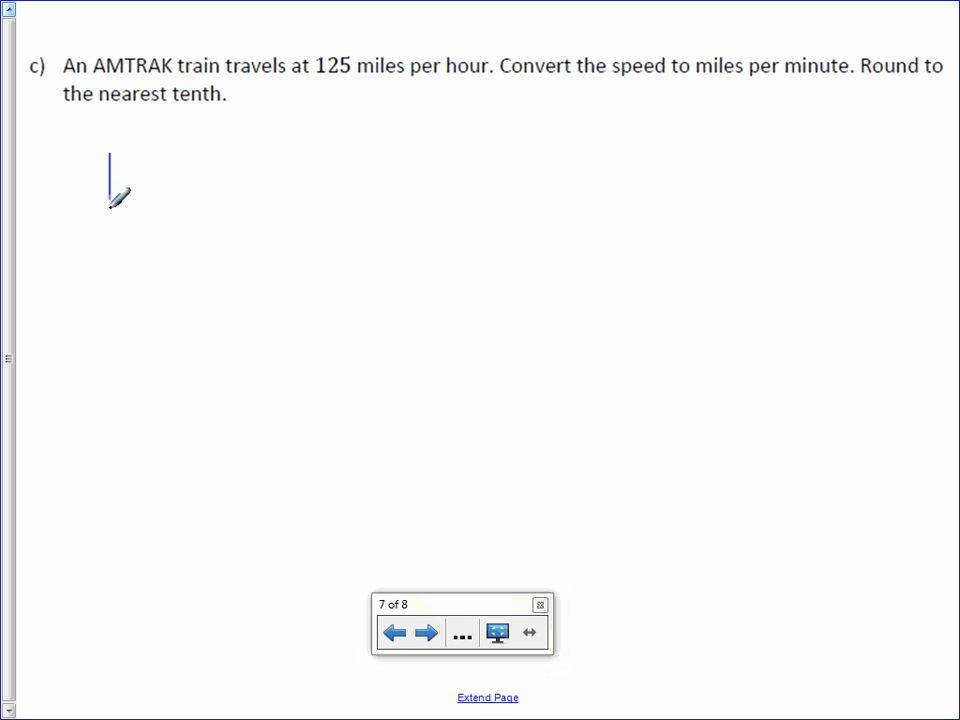
Step: Write 125 mi/1 hr times an hr-over-min fraction and cross out the hours
left_click_drag(110, 180, 270, 180)
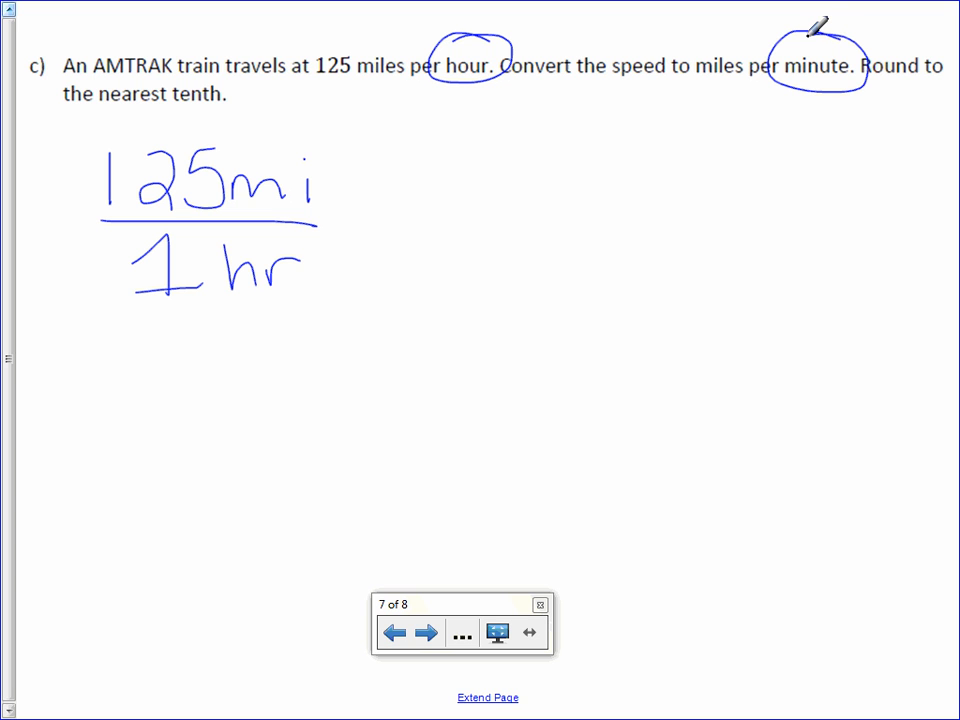
left_click_drag(420, 210, 636, 206)
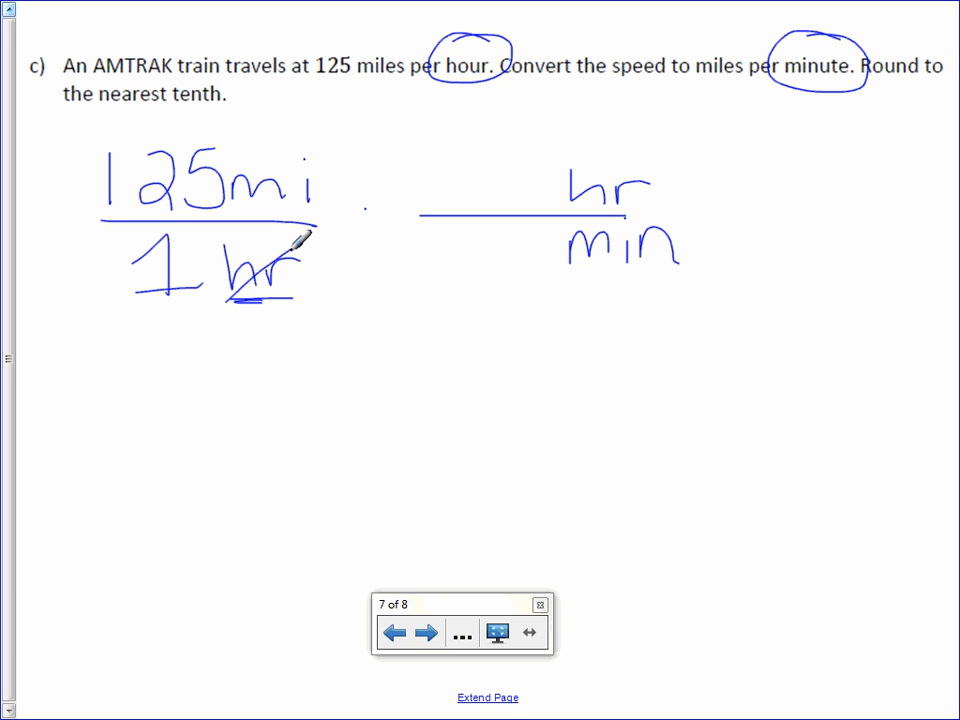
left_click_drag(570, 210, 644, 140)
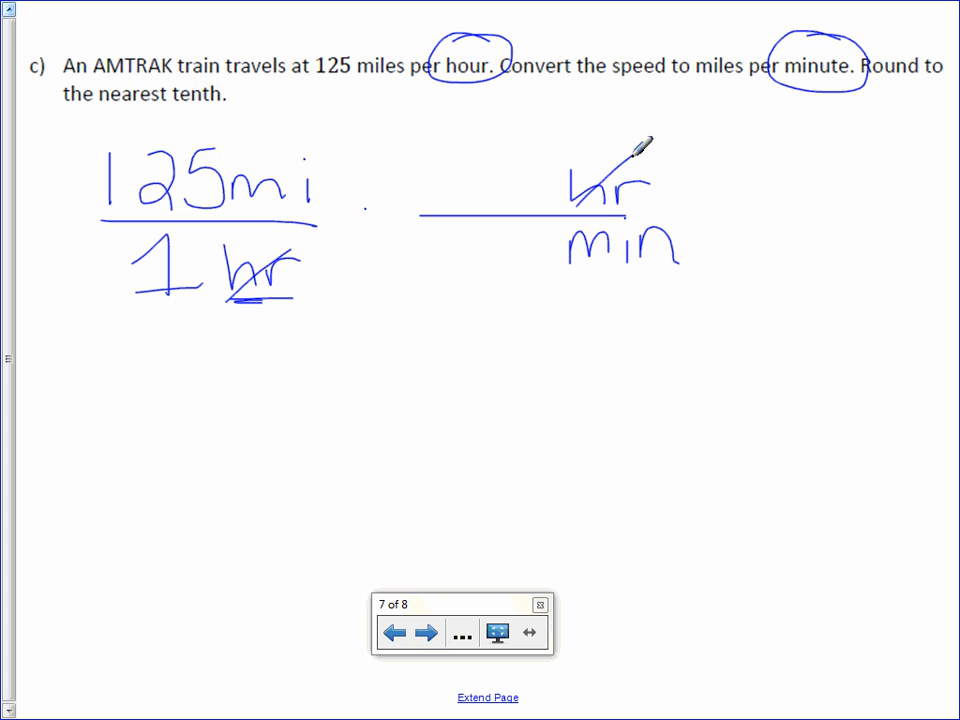
Step: Underline miles per minute, arrow the mi and min to keep, and fill in 1 hr/60 min
left_click_drag(690, 84, 876, 78)
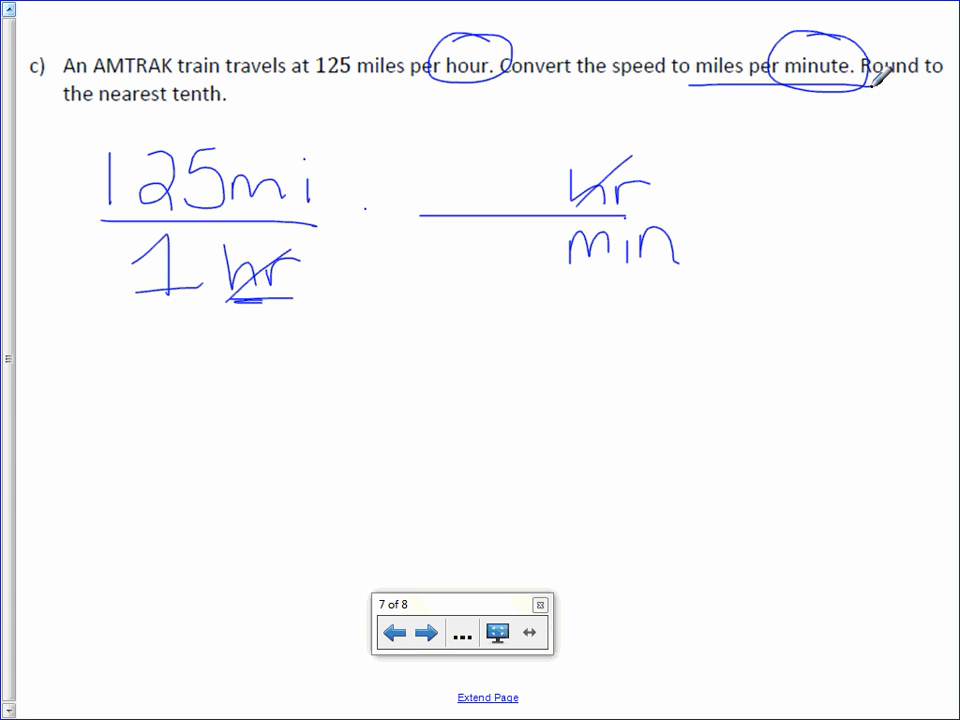
left_click_drag(296, 100, 336, 140)
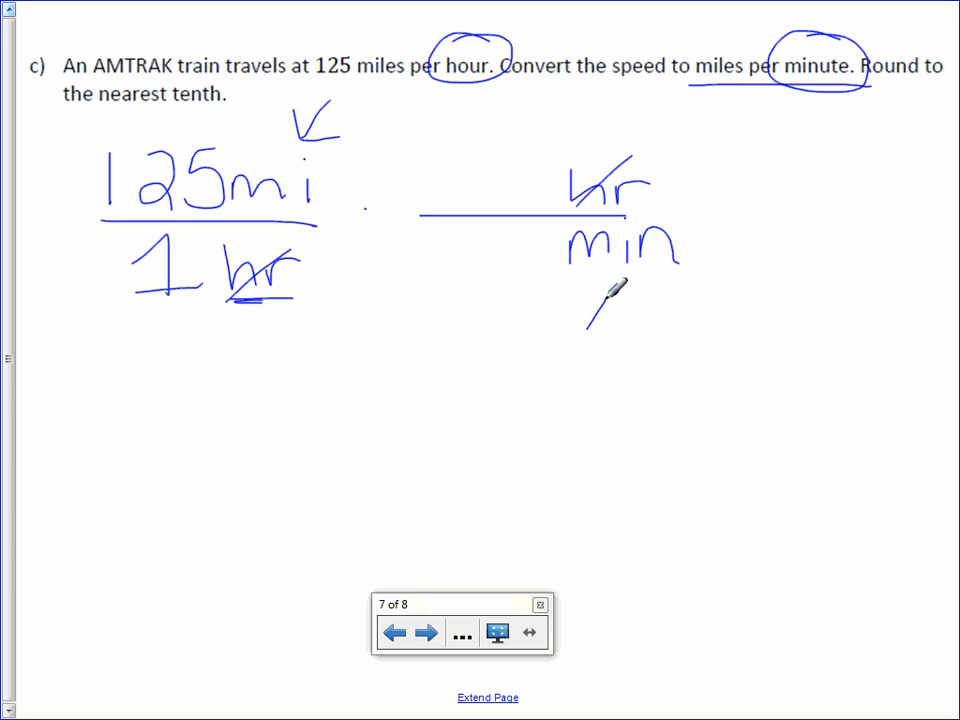
left_click_drag(590, 320, 650, 296)
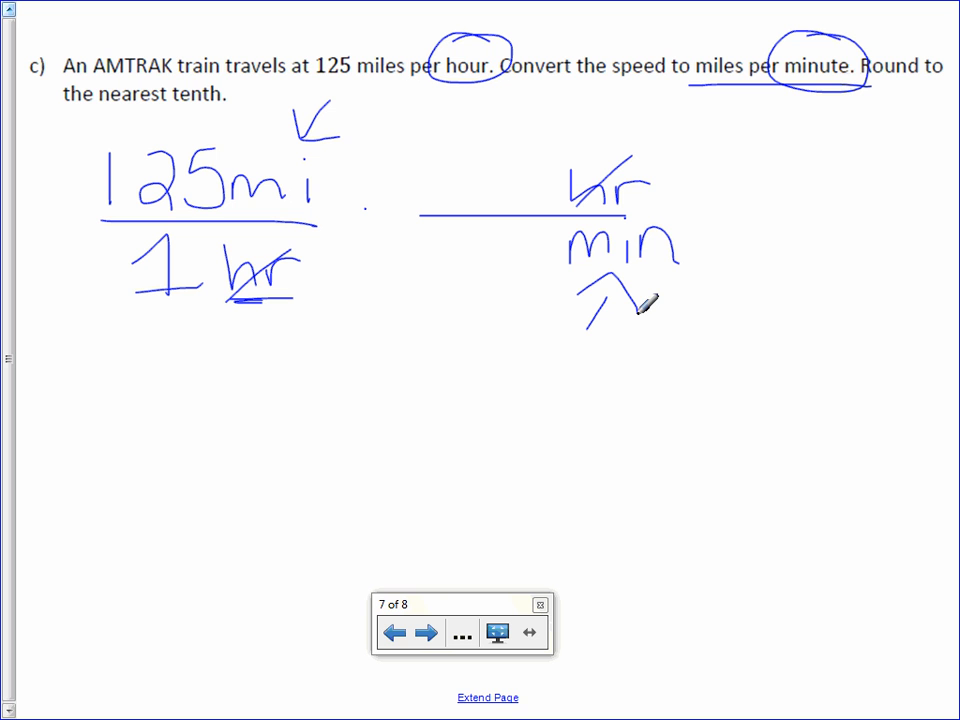
left_click_drag(440, 270, 510, 260)
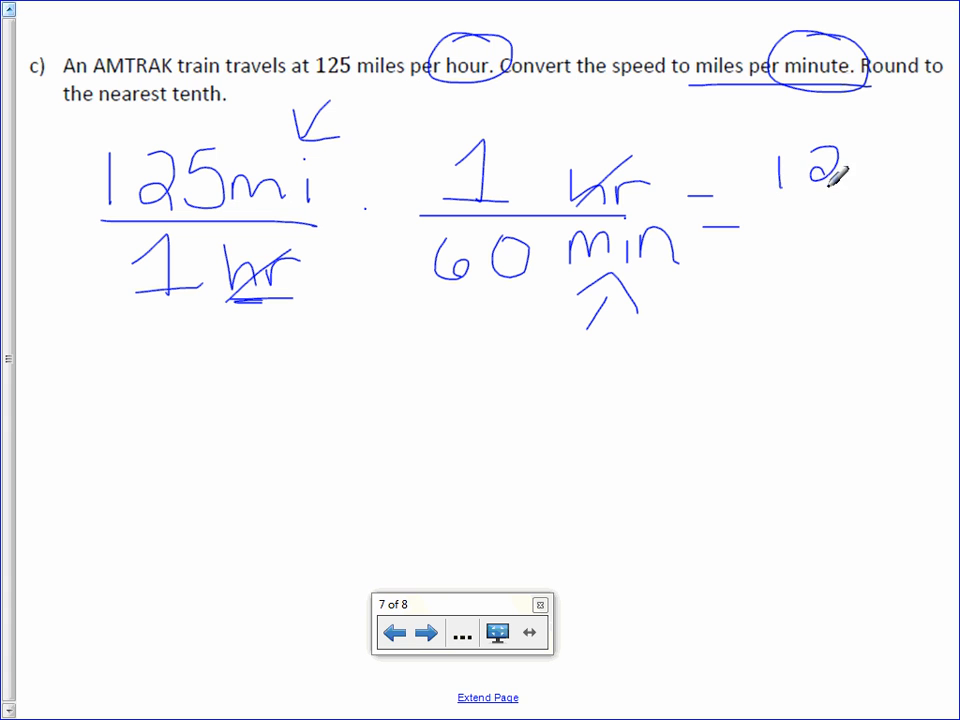
Step: Write = 125/60, divide to 2.08, box 2.1 mi/min, then go to page 8
left_click_drag(830, 176, 904, 196)
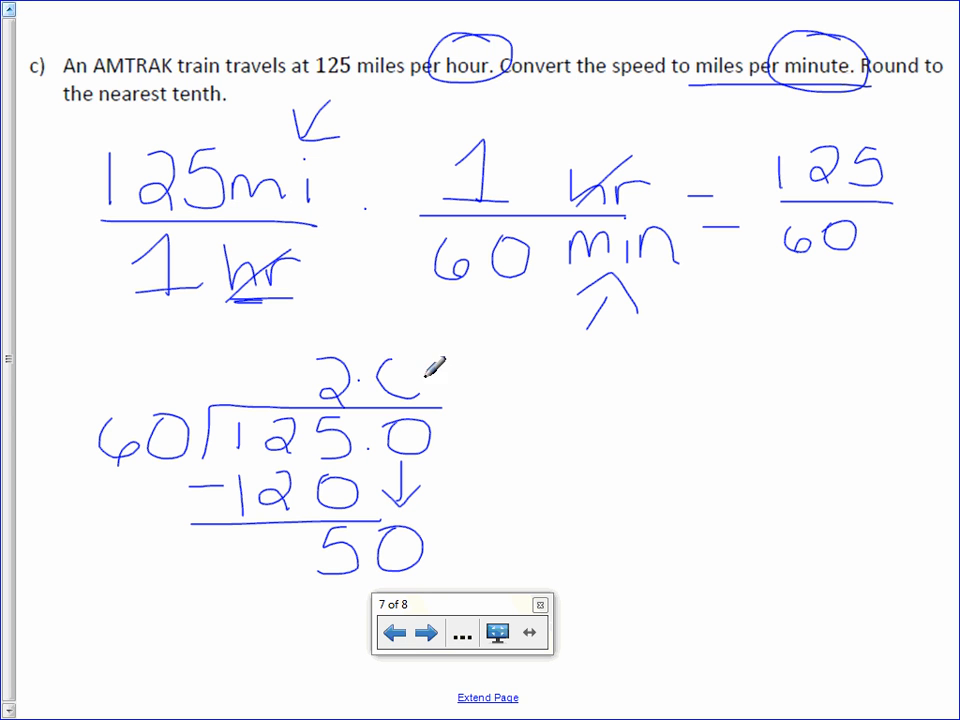
left_click_drag(400, 380, 460, 440)
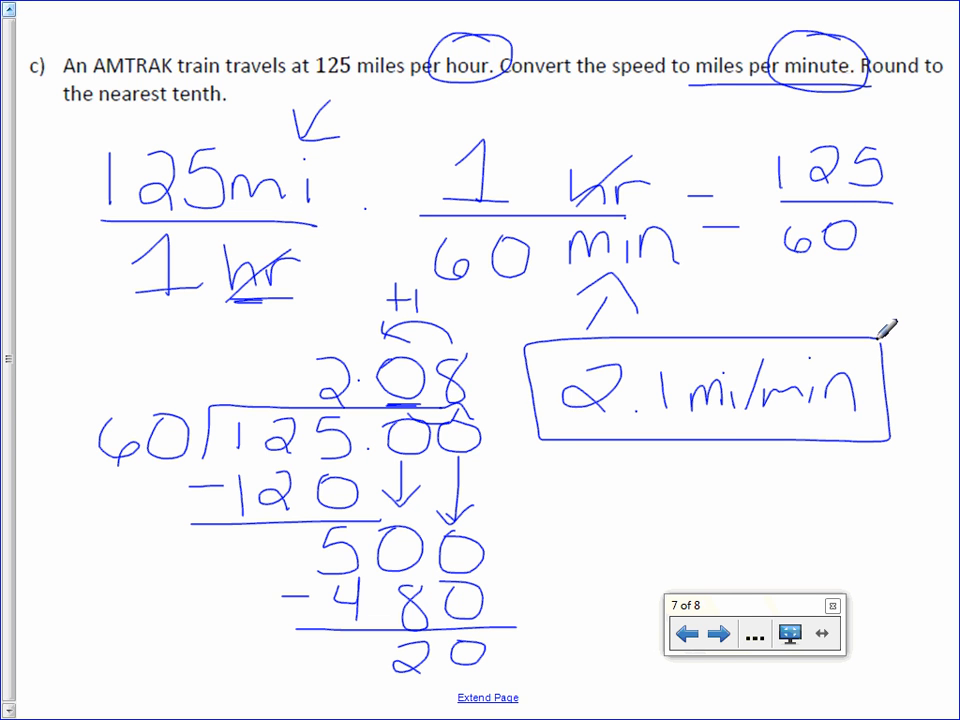
left_click(720, 632)
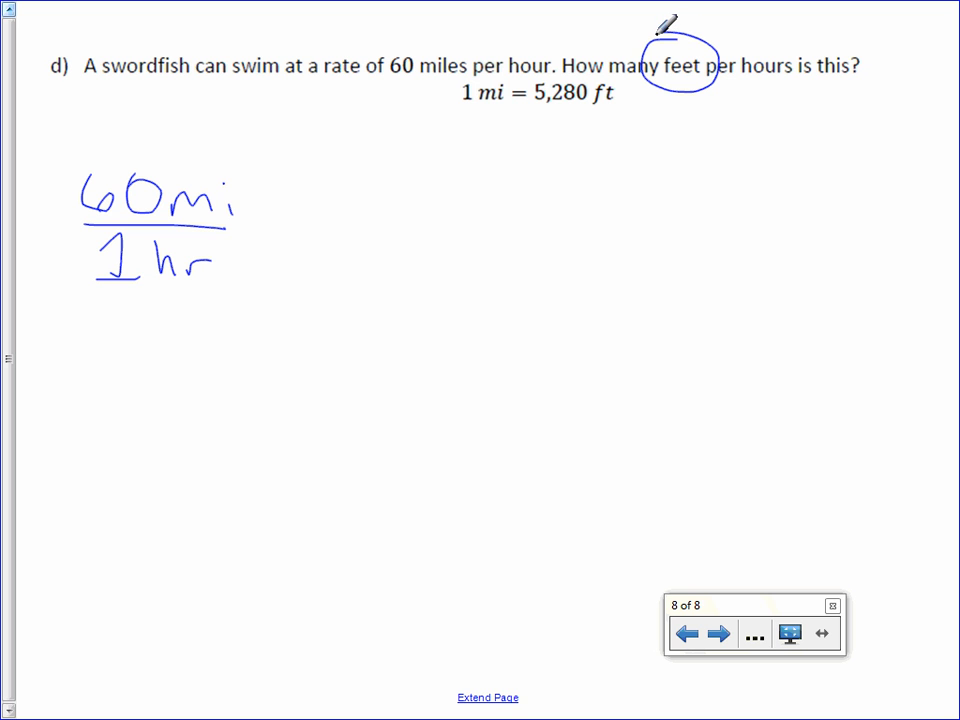
Step: Underline 1 mi = 5,280 ft and write 5280 ft over 1 mi beside 60 mi/1 hr
left_click_drag(456, 114, 620, 110)
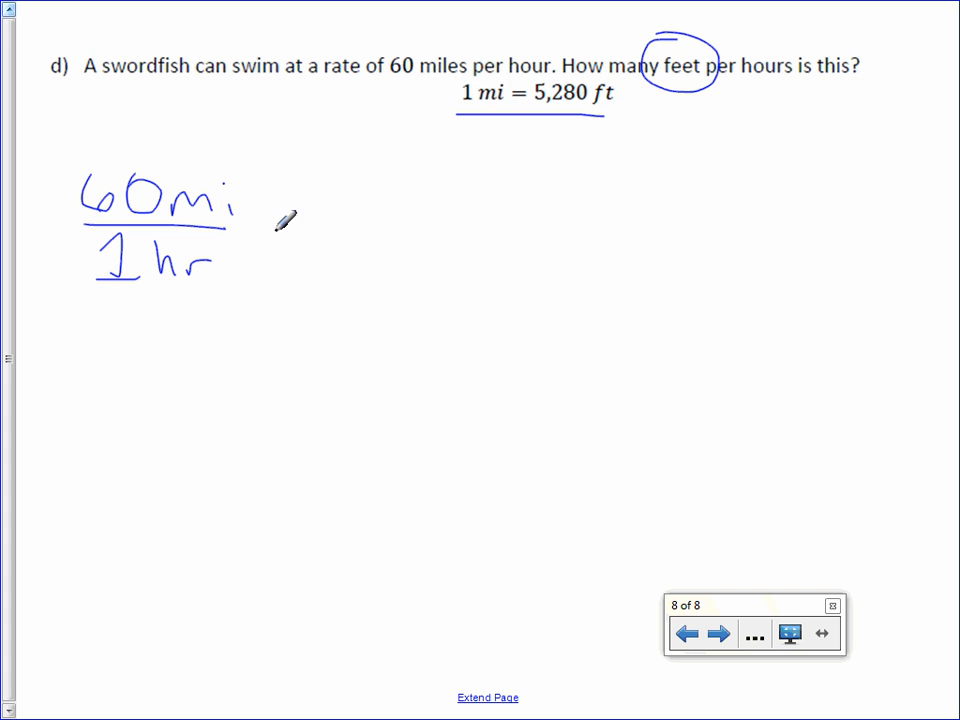
left_click_drag(336, 232, 476, 224)
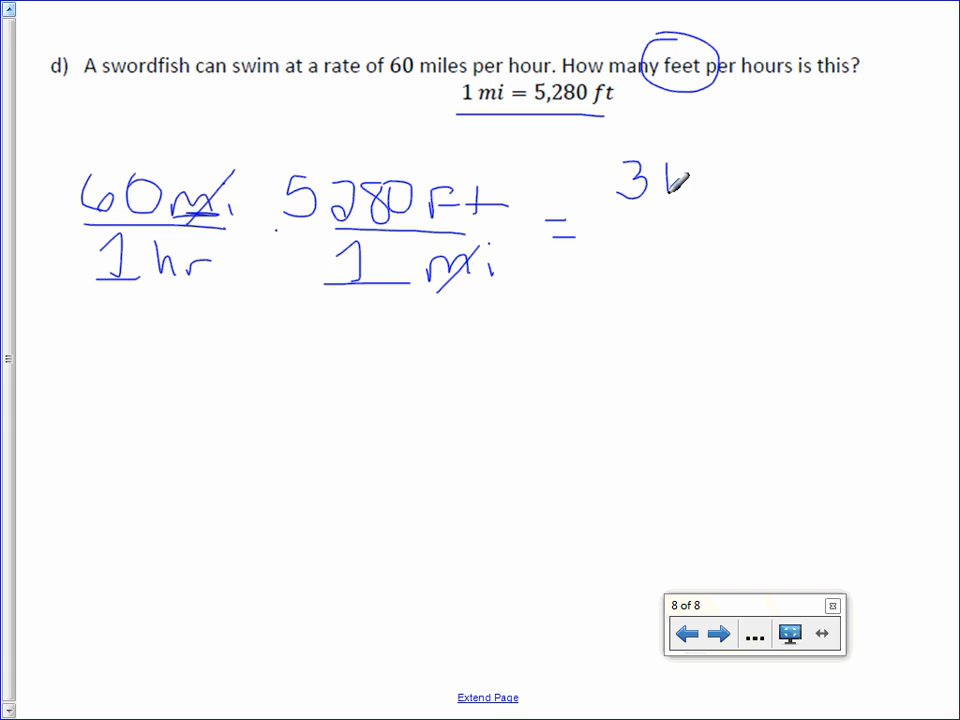
Step: Write the swordfish product = 316,800 over 1 after cancelling miles
type("1")
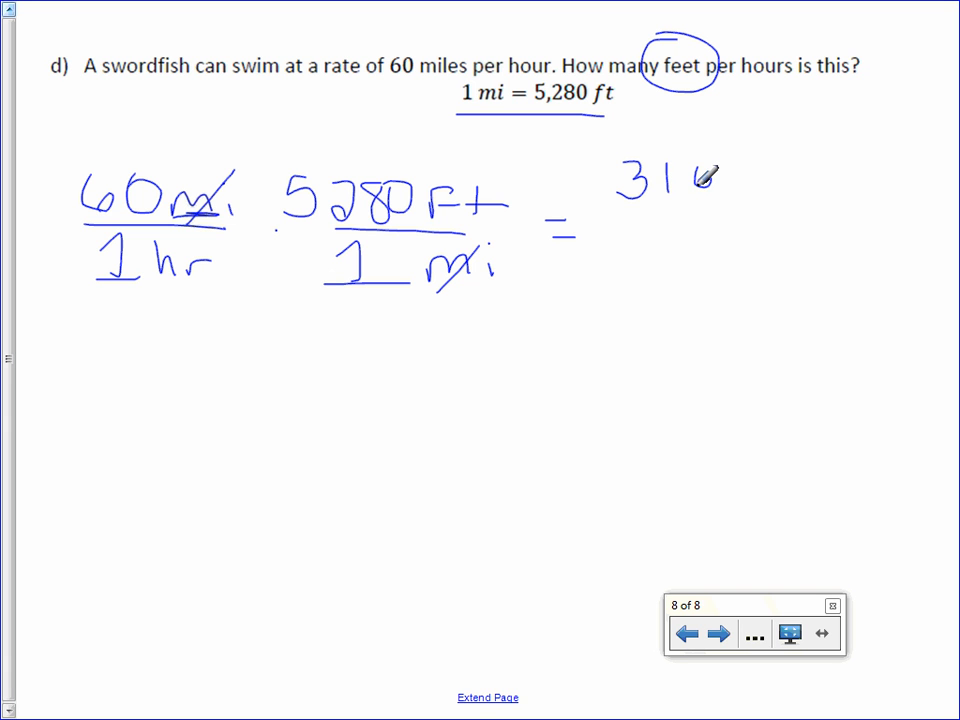
left_click_drag(720, 180, 800, 180)
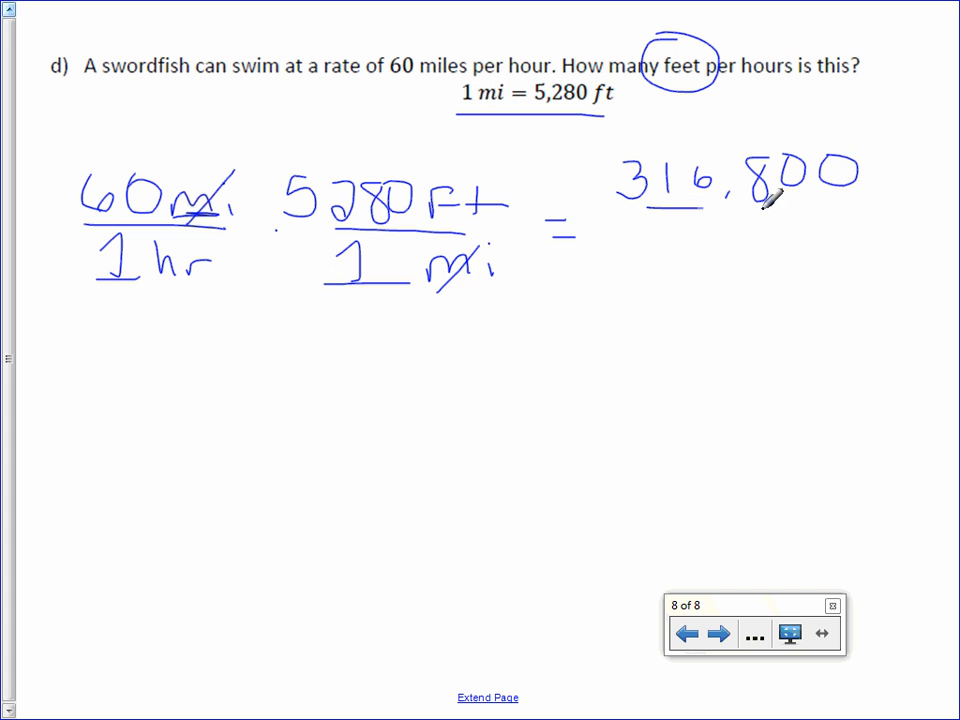
left_click_drag(700, 210, 800, 250)
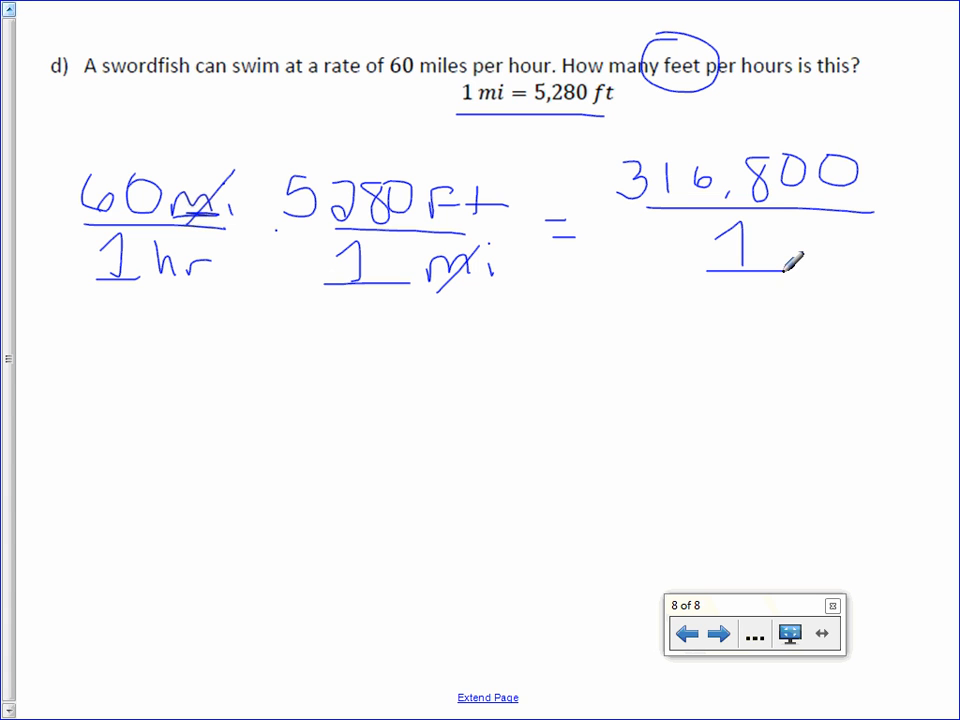